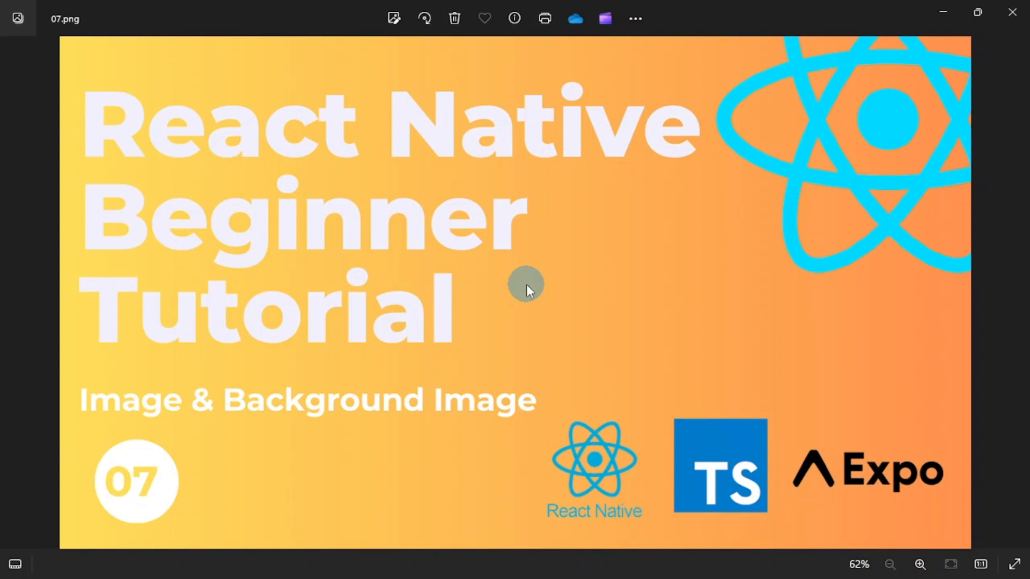
mouse_move(452, 366)
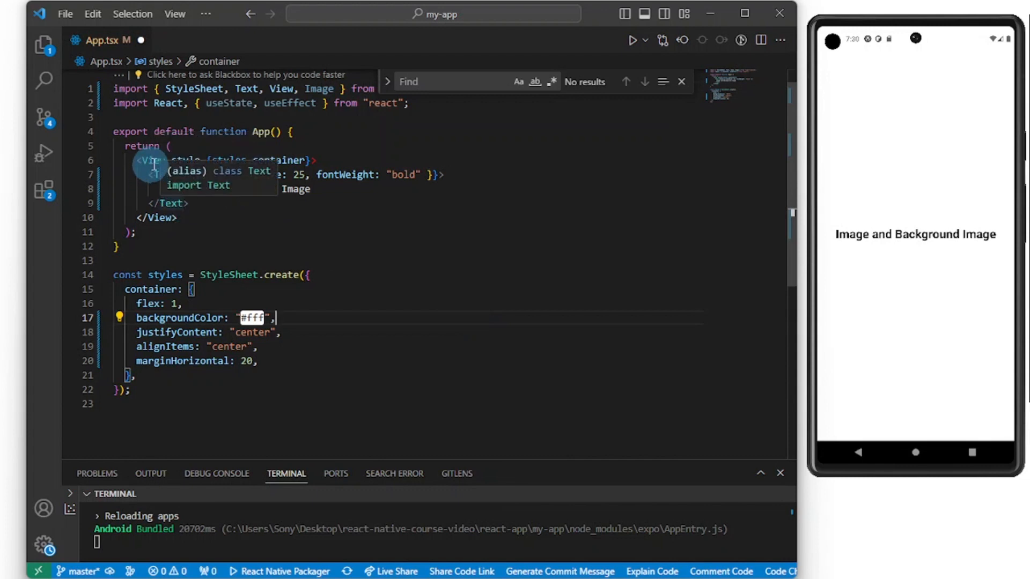
mouse_move(413, 199)
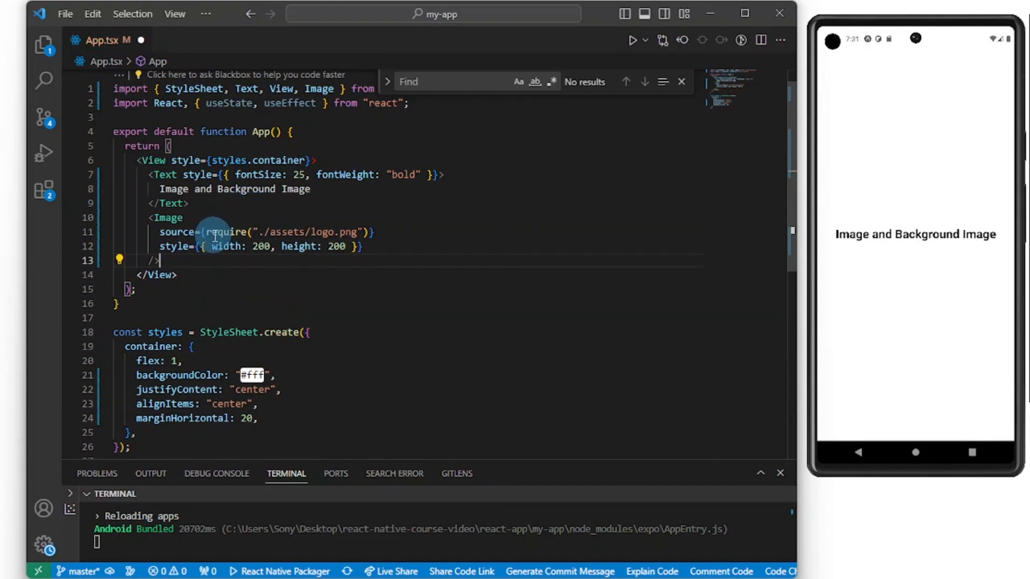
mouse_move(355, 246)
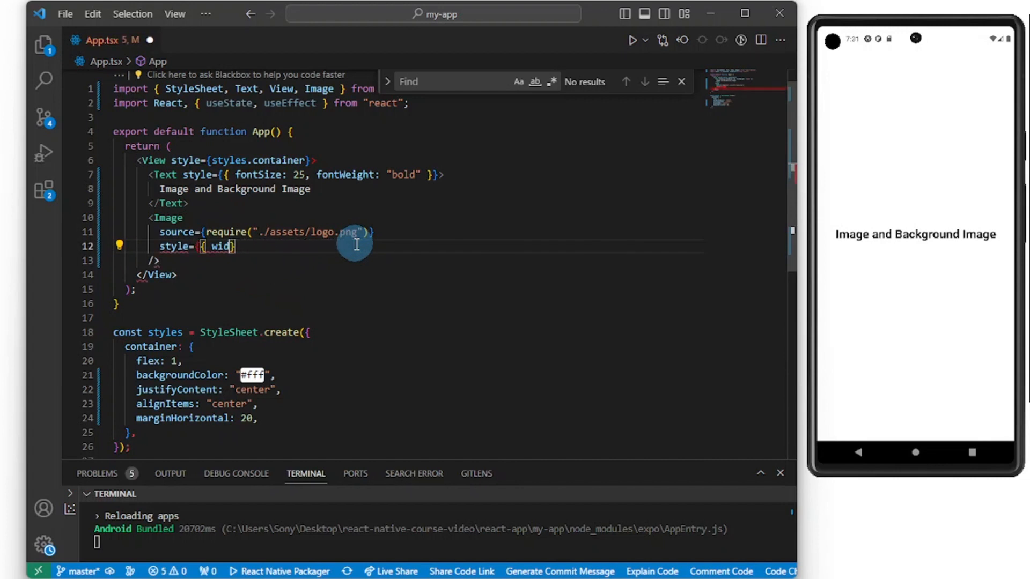
Replace the inline width/height style with a styles reference and point the Image source at ./assets/user.jpg.
key(Backspace)
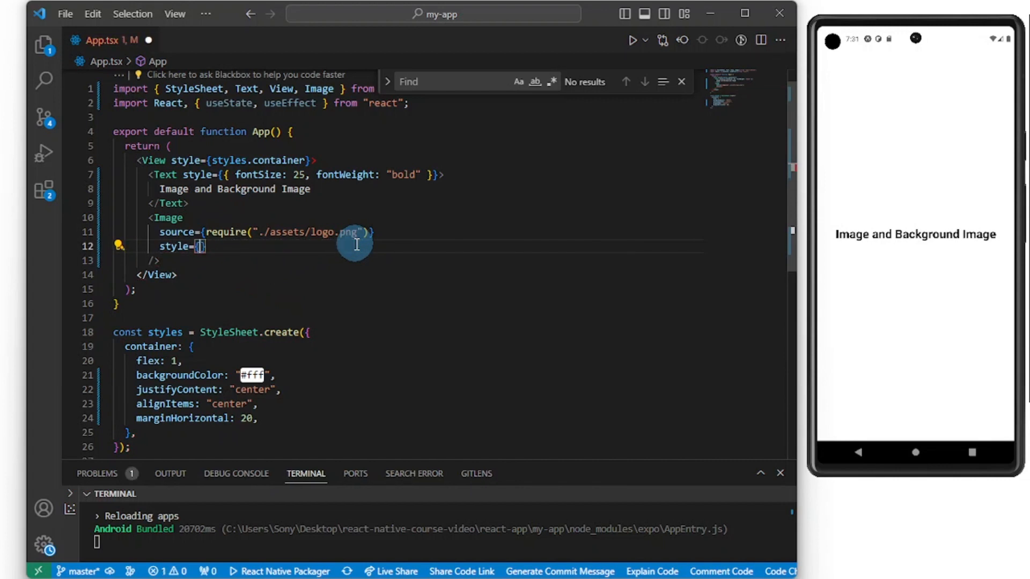
text(styles)
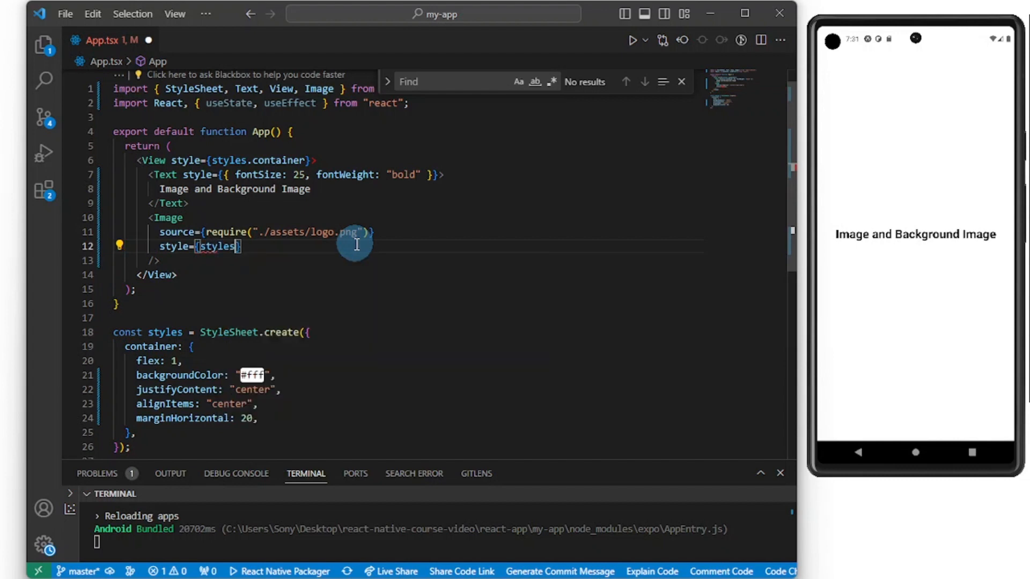
text(contai)
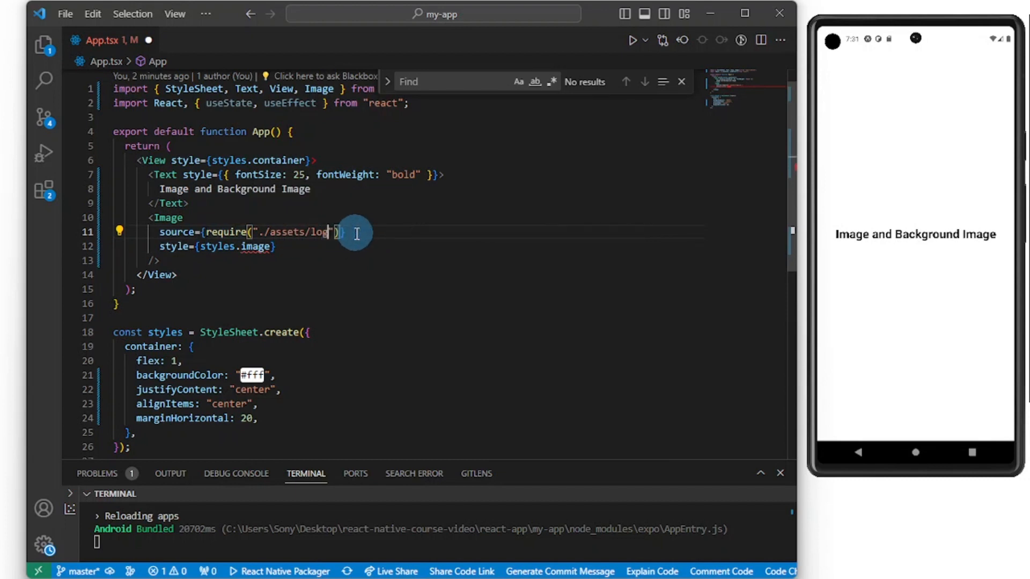
key(Backspace)
text(user.jp)
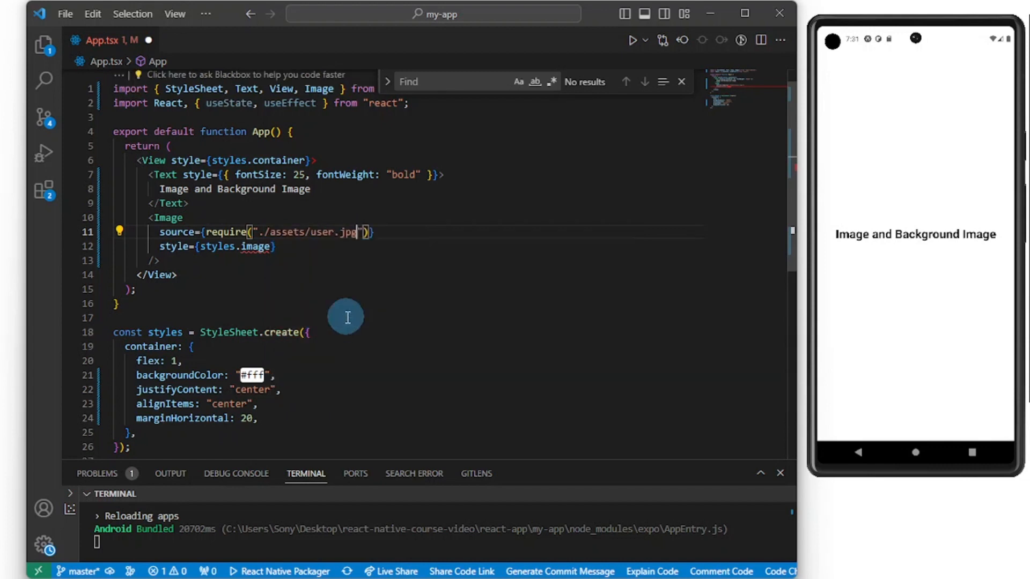
mouse_move(339, 295)
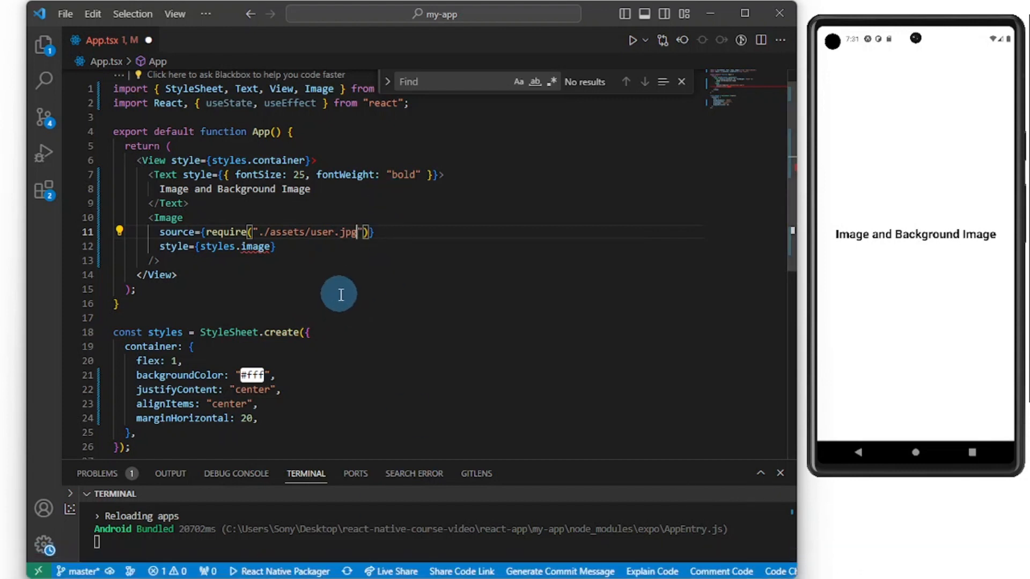
Add an image style with width 100, height 100, borderRadius 50 and marginTop 20, then save.
click(168, 438)
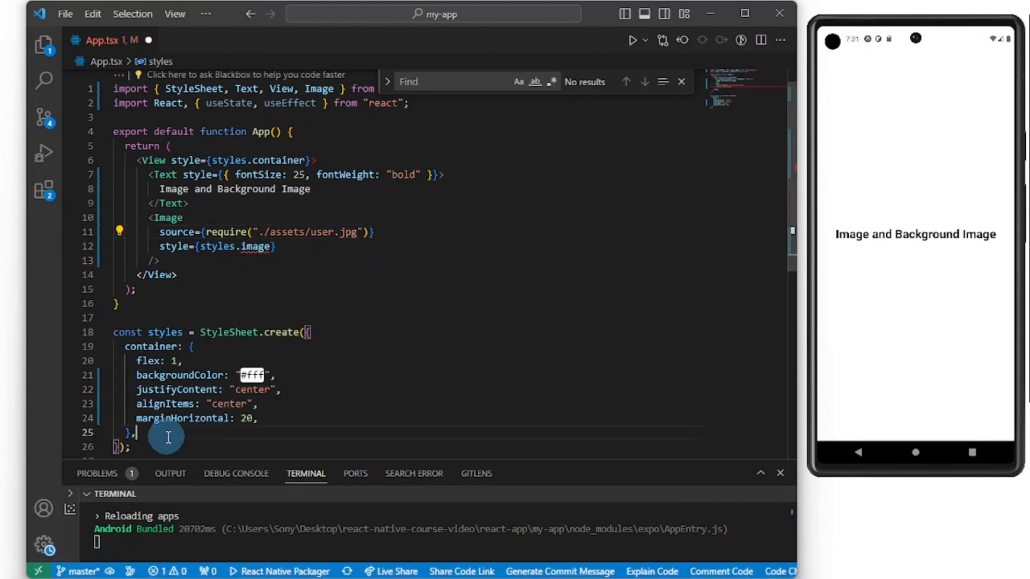
text(image: {)
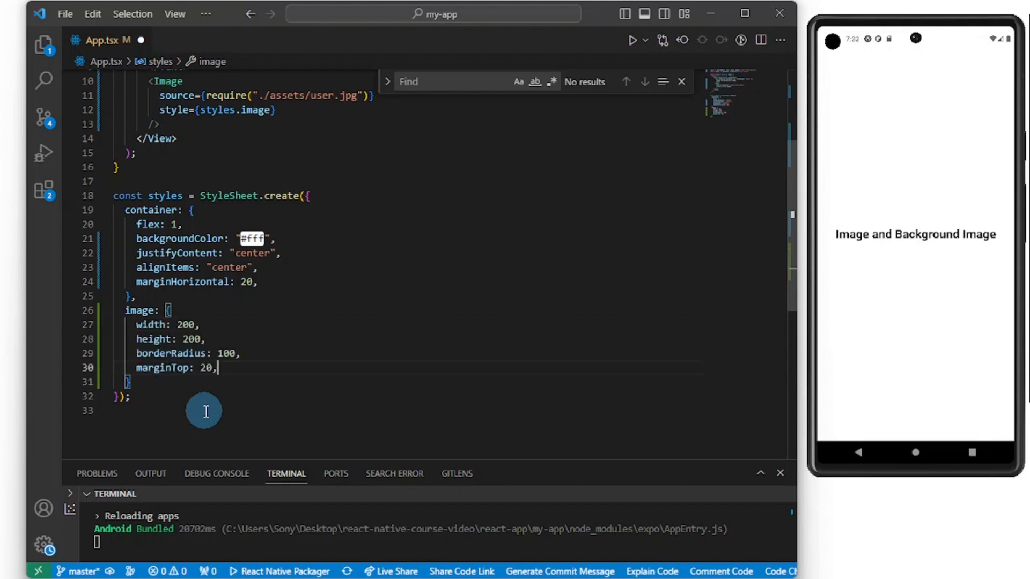
click(187, 324)
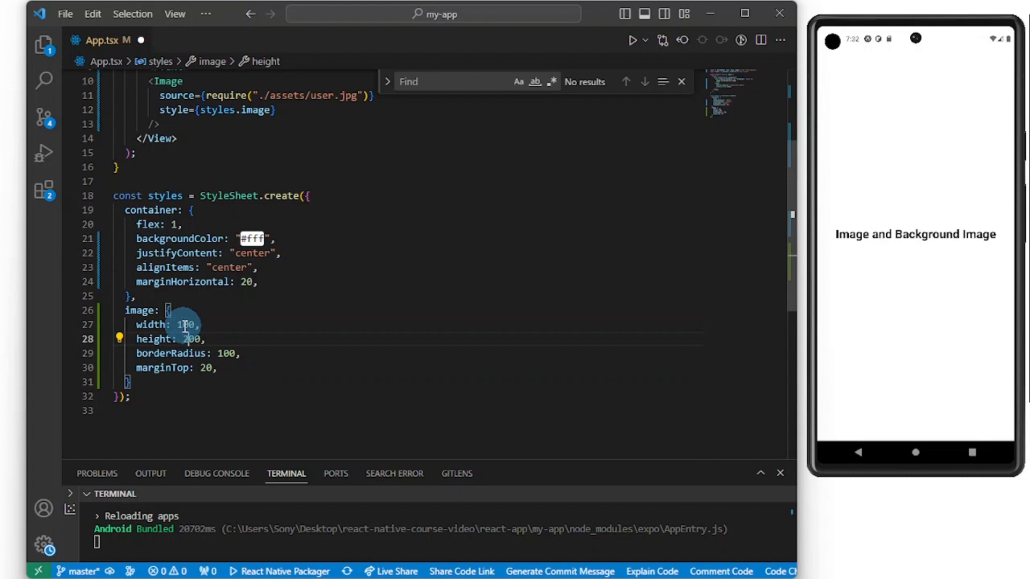
text(100)
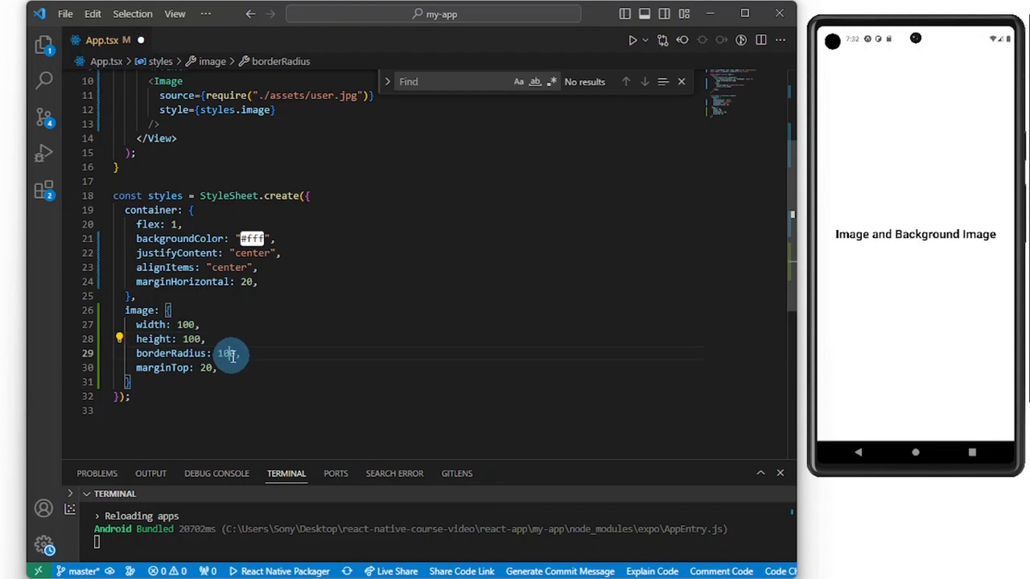
text(50)
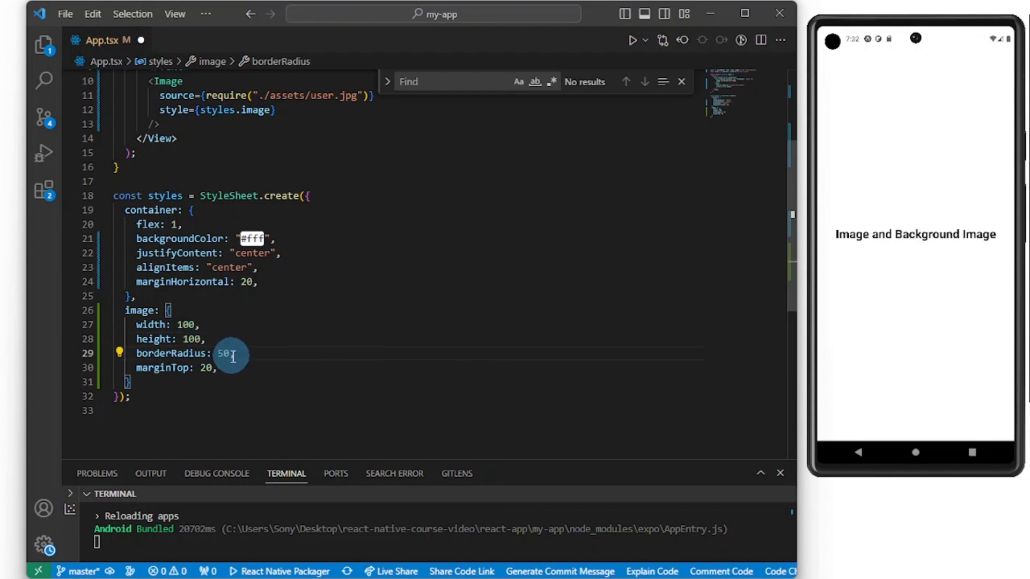
click(223, 368)
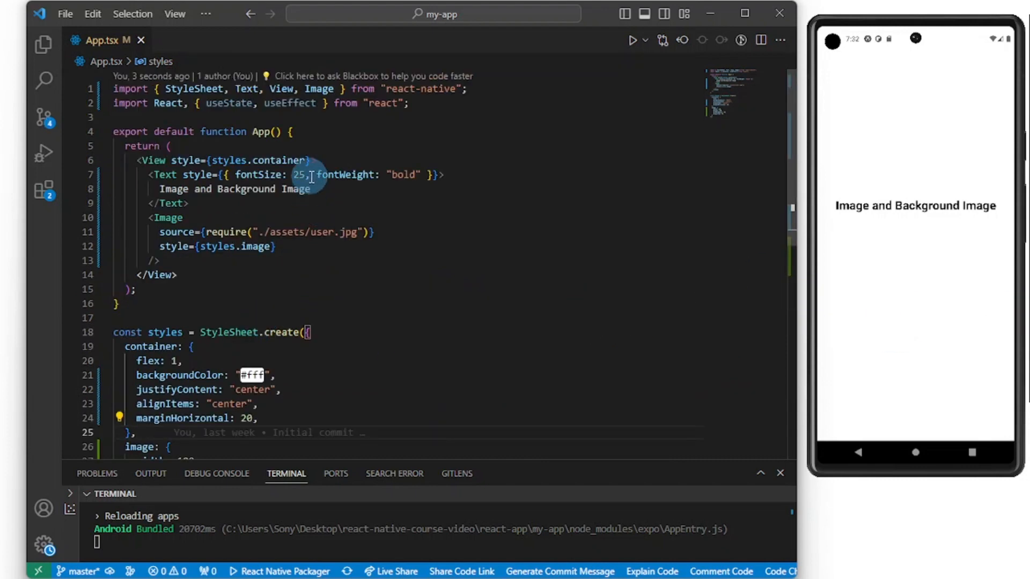
Comment out the require source line and start typing source={{ uri: beneath it.
scroll(down, 3)
text(// )
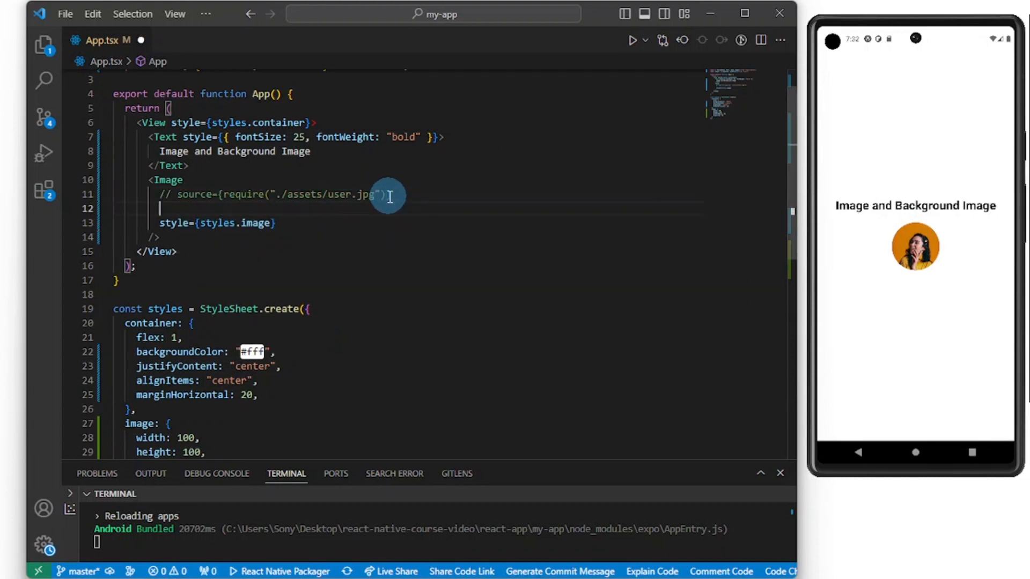
text(source={{)
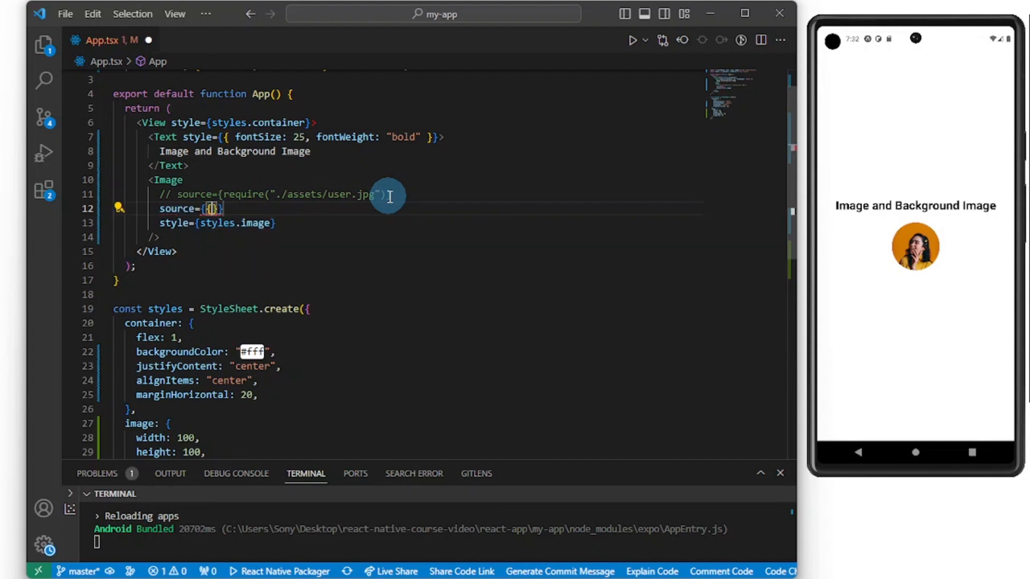
text(ur)
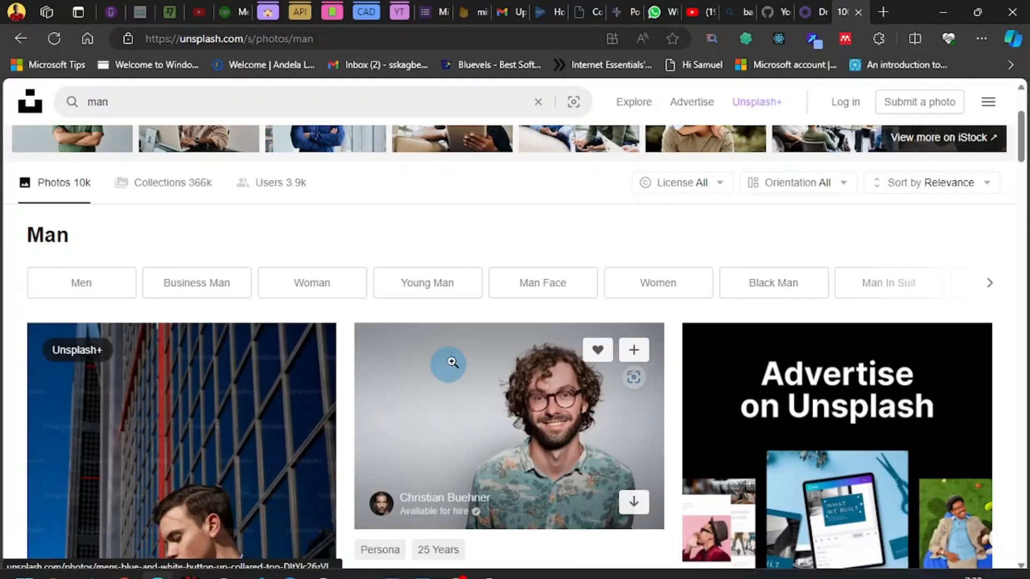
mouse_move(506, 380)
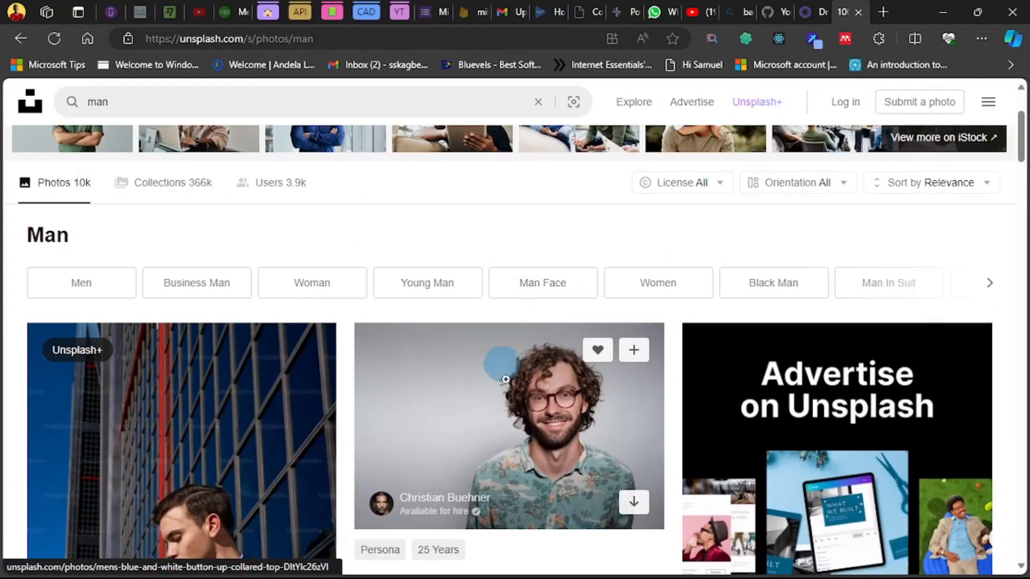
Scroll the Unsplash 'man' results and copy a portrait photo's image link.
scroll(down, 3)
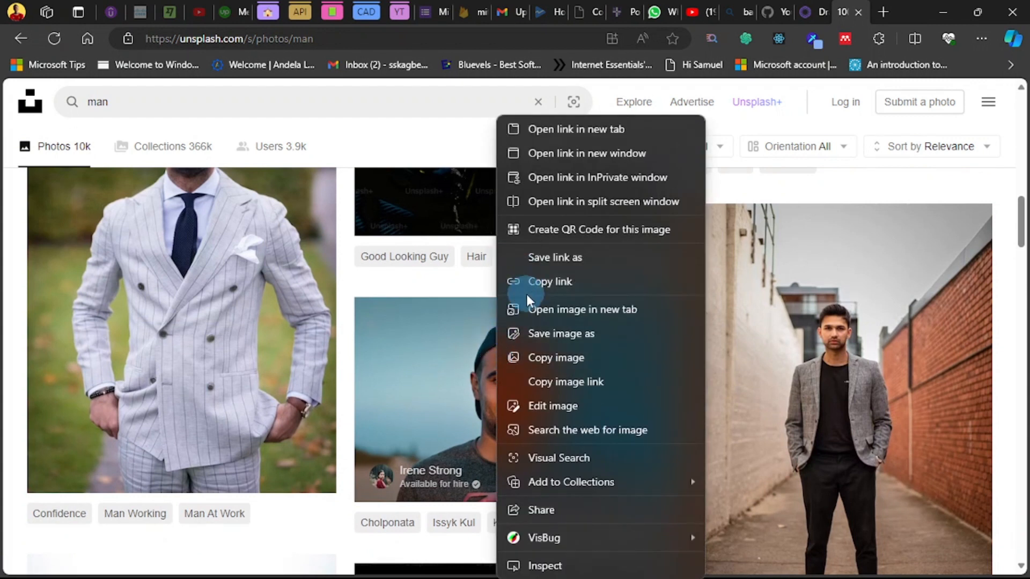
mouse_move(567, 381)
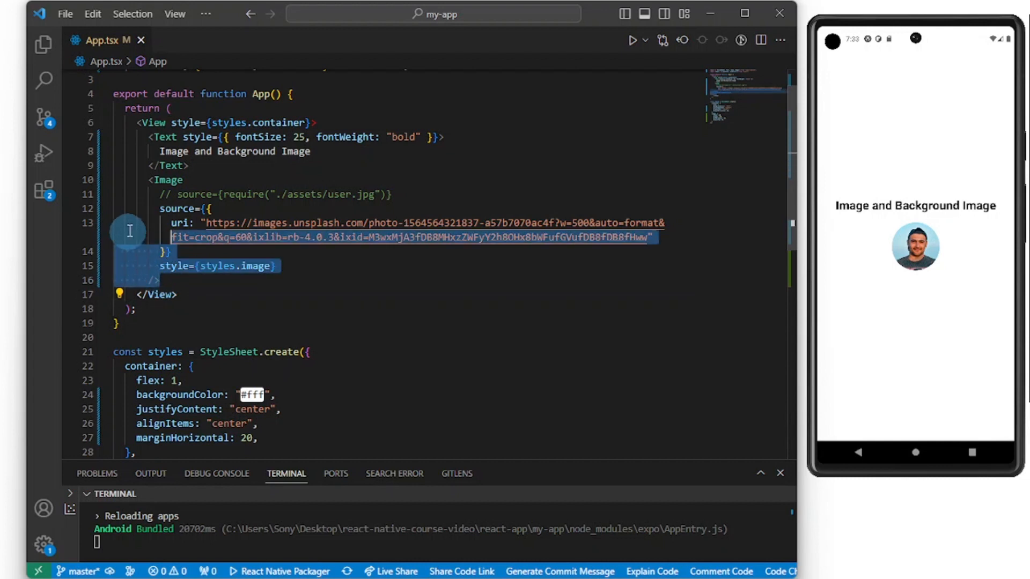
mouse_move(122, 180)
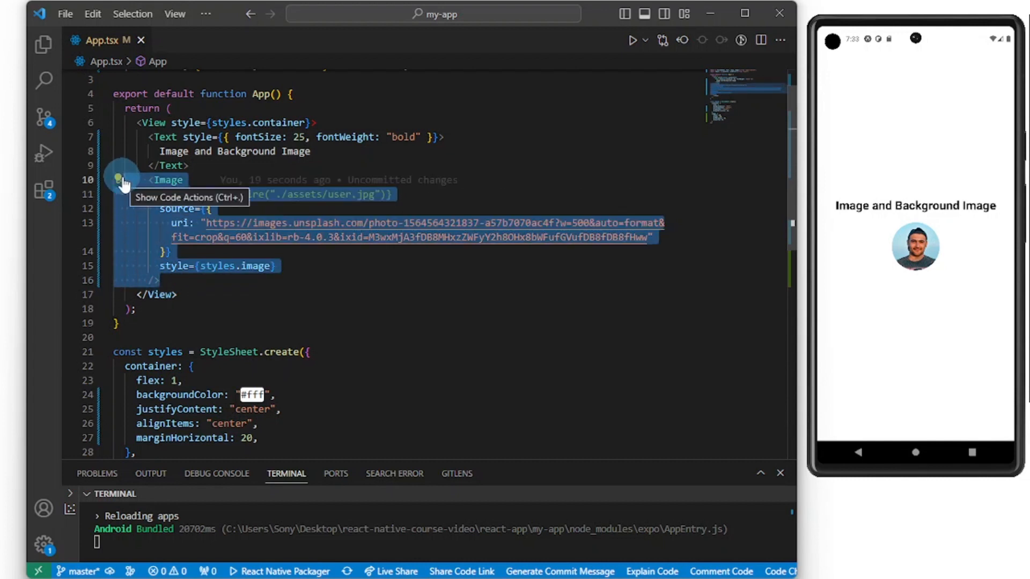
Comment out the remote-uri Image block and add ImageBackground to the react-native import.
key(ctrl+/)
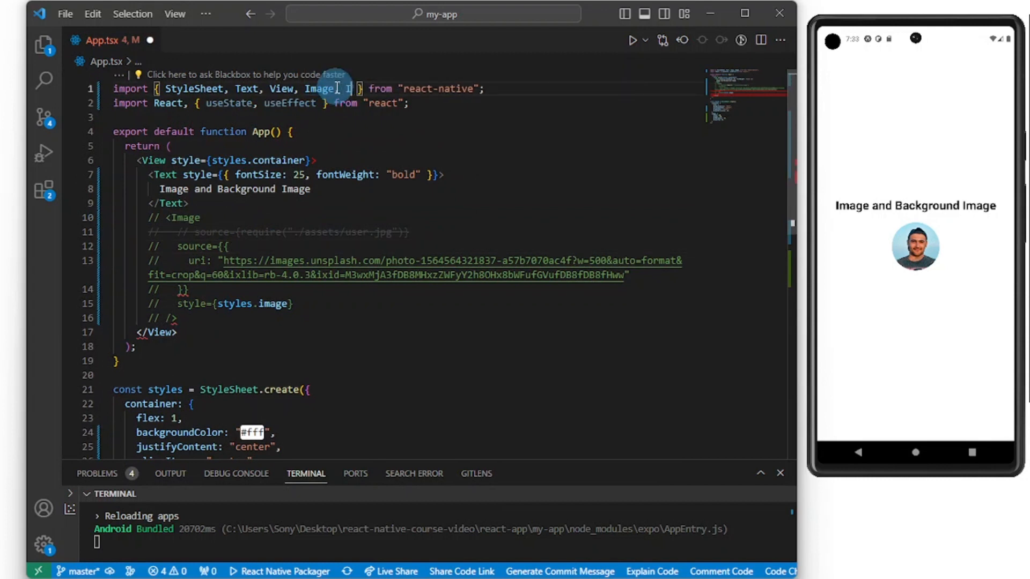
text(mageBackground)
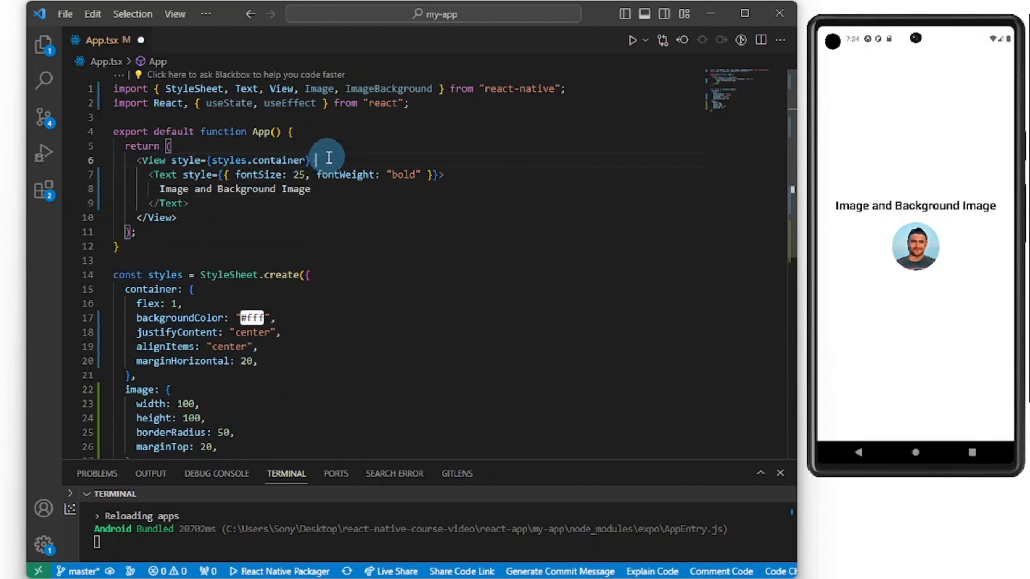
Wrap the title text in opening and closing ImageBackground tags.
key(Enter)
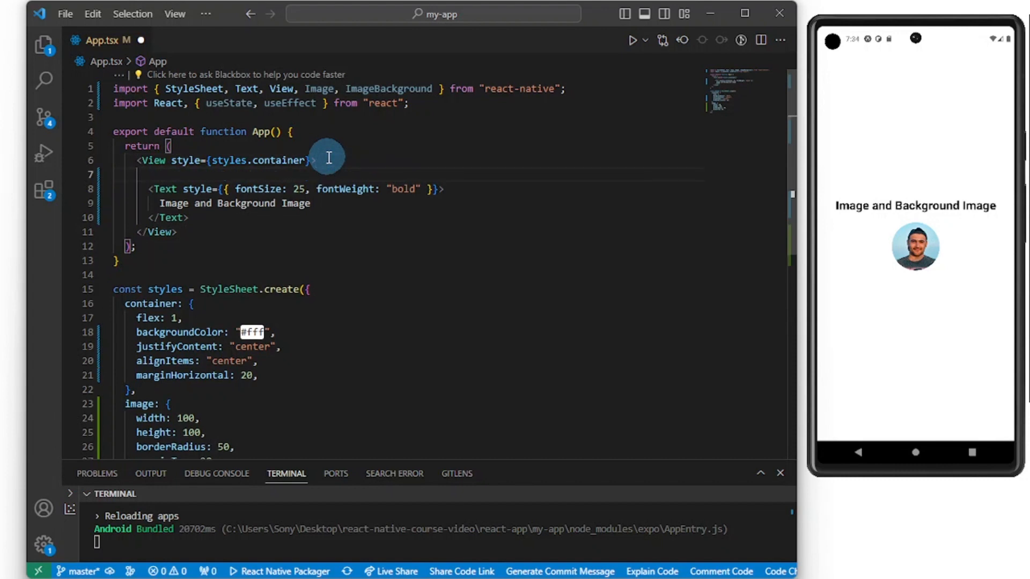
text(I></I>)
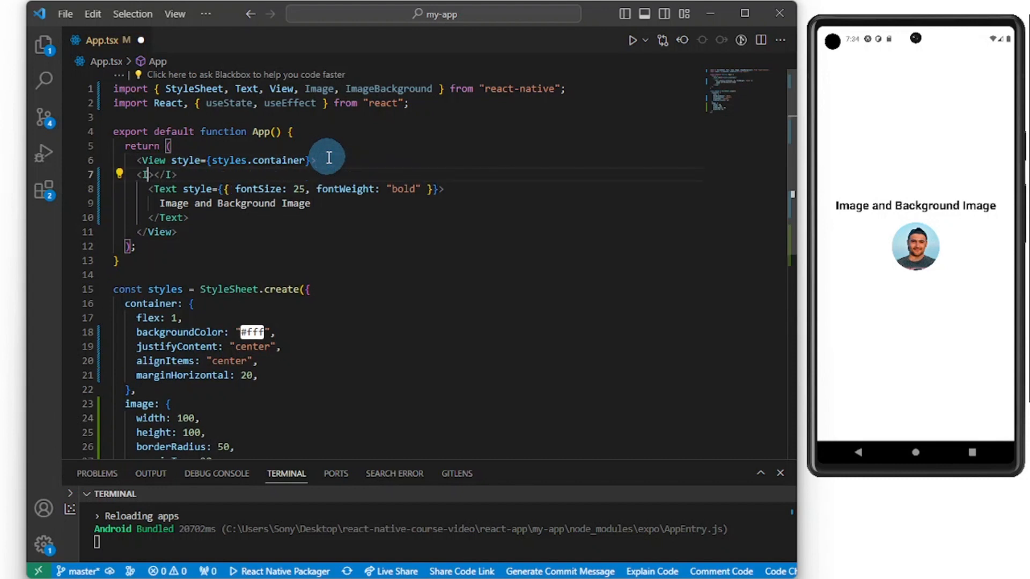
text(ImageBackground>)
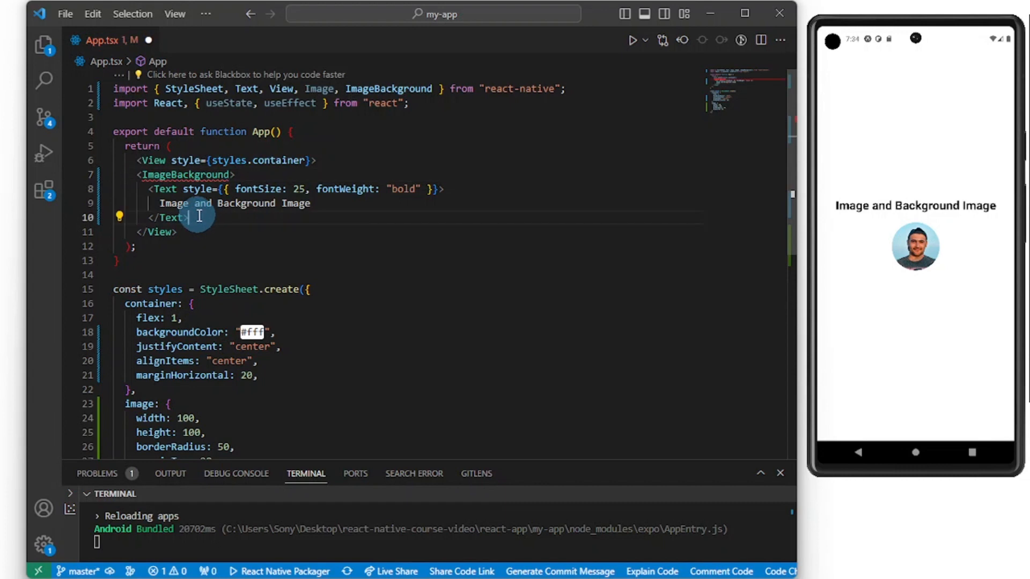
text(</ImageBackground>)
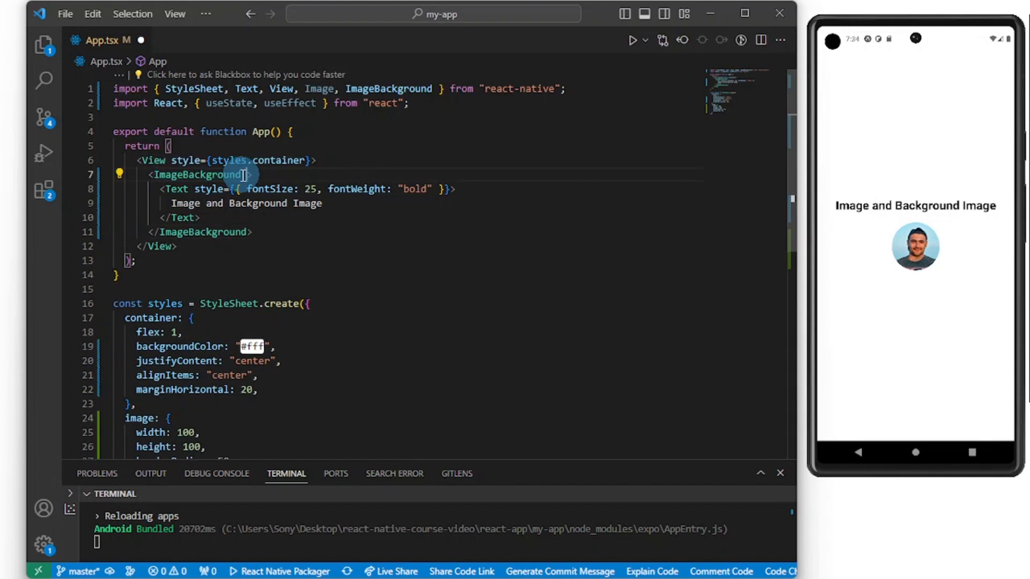
Set the ImageBackground source to require("./assets/bg-image.png").
text(sp)
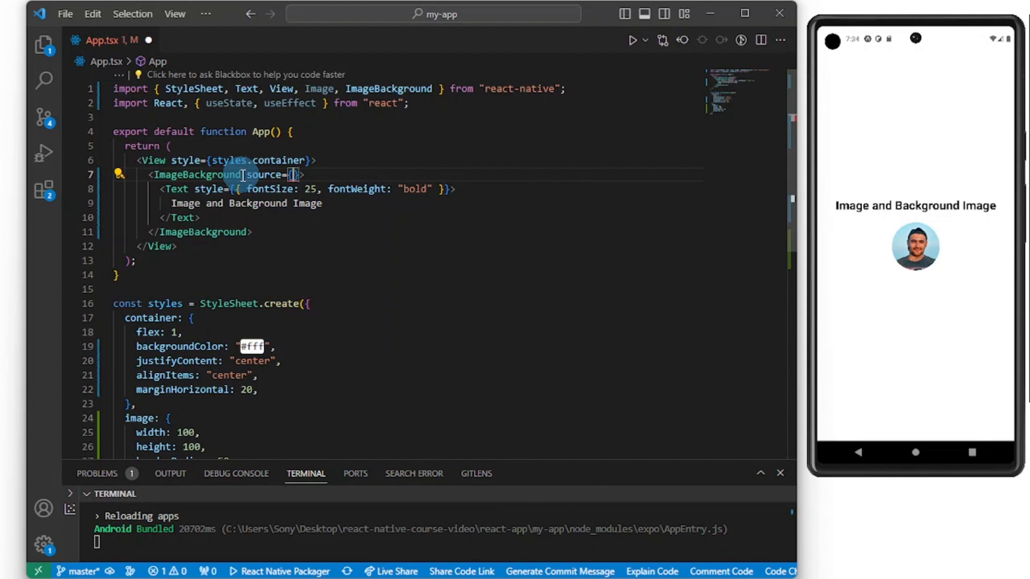
text(s)
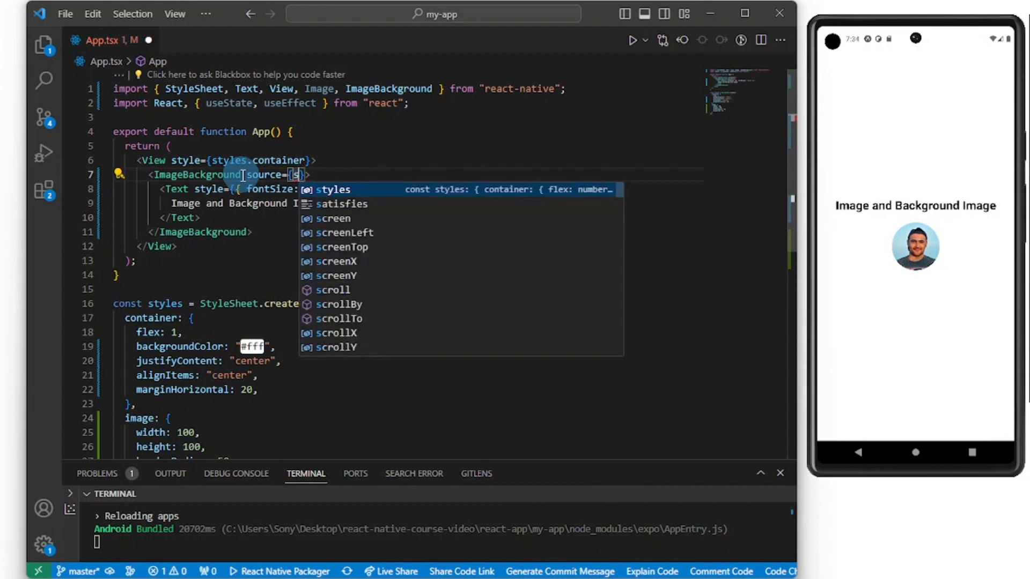
text(re)
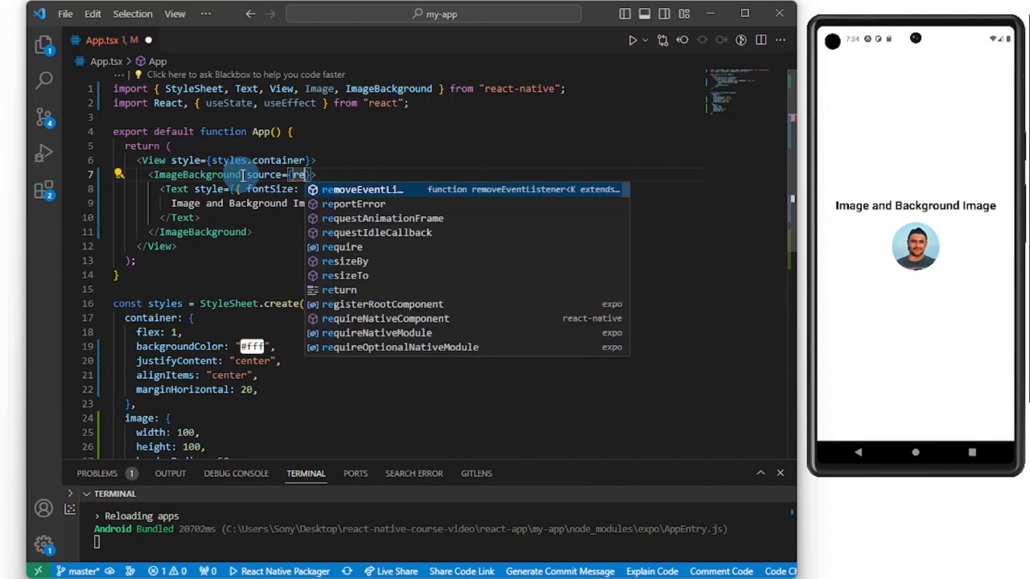
text(quire("./assets)
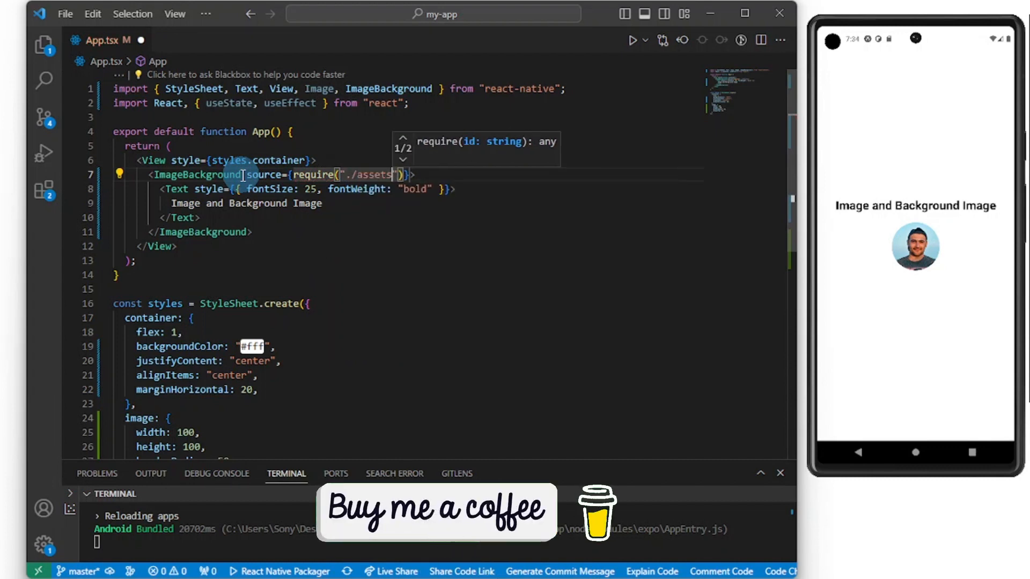
text(/bg-image.png)
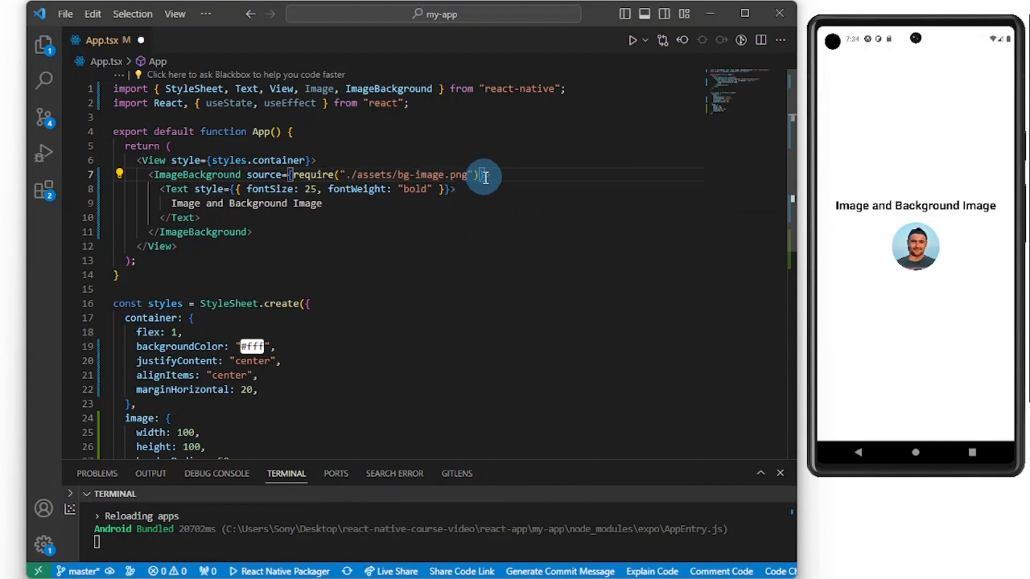
Give the ImageBackground style={styles.bgImage} instead of the inline 100% size.
text(style={{ width: '100%', height: '100%' }})
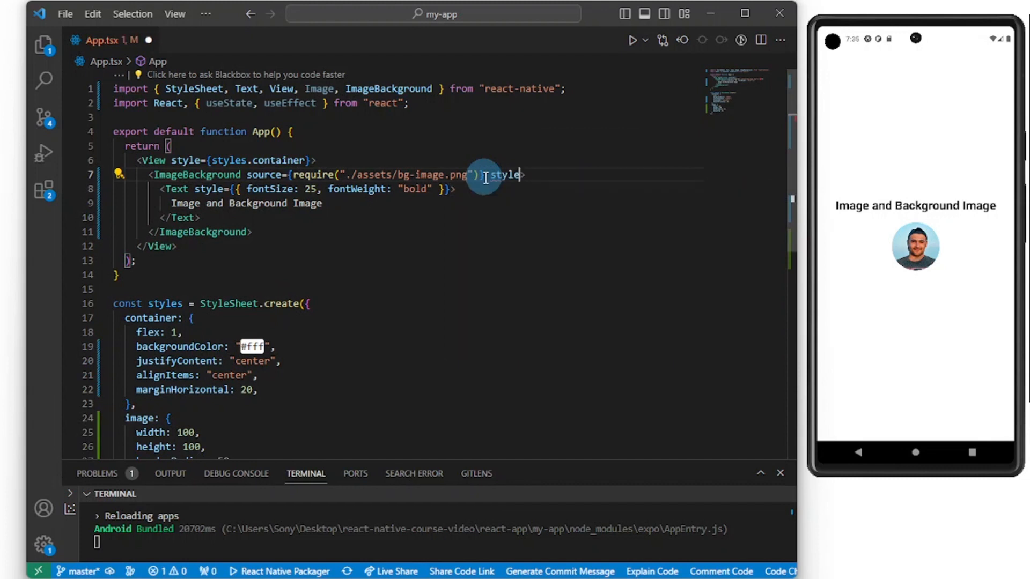
text(={})
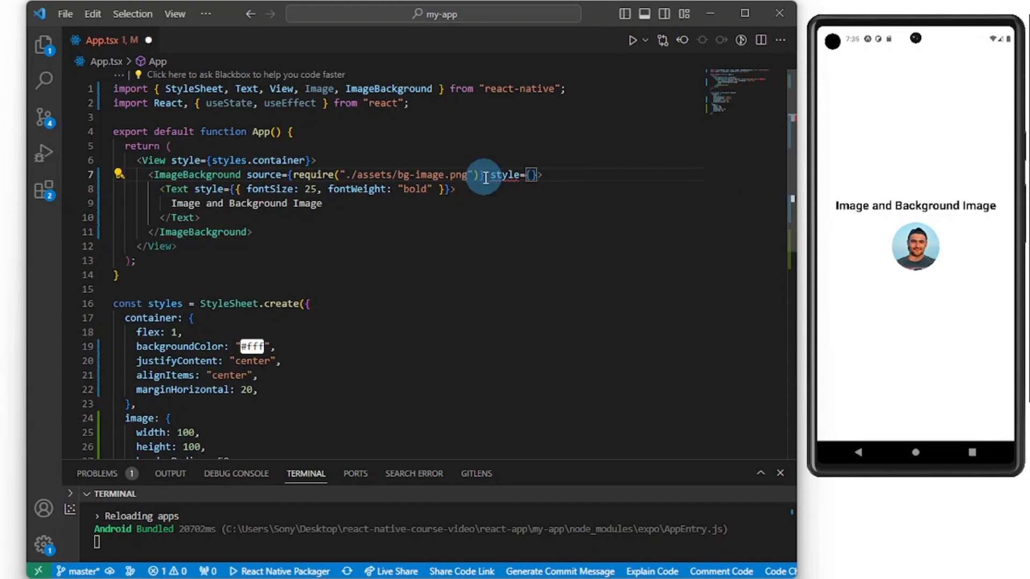
text(styles.)
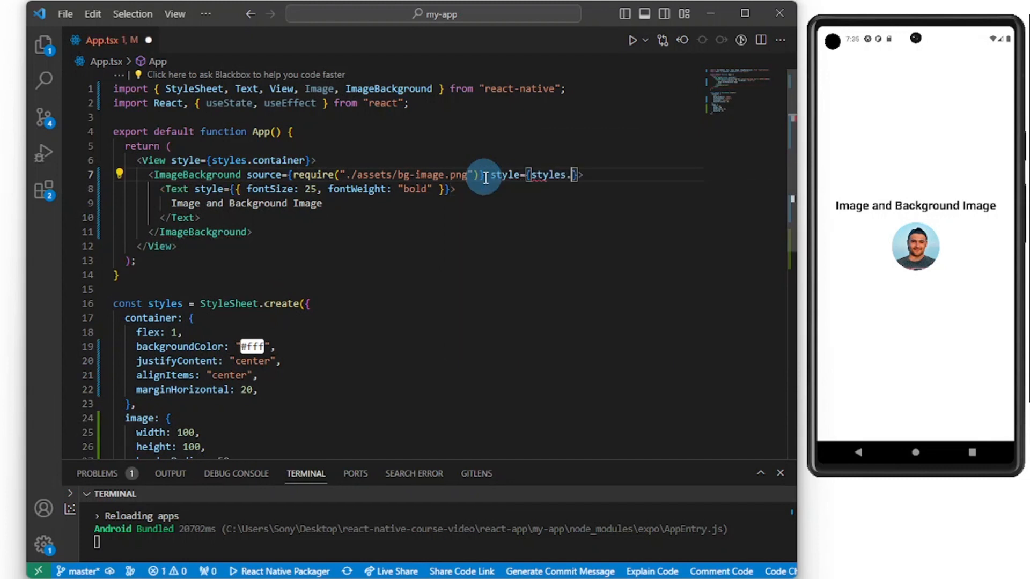
text(bgIma)
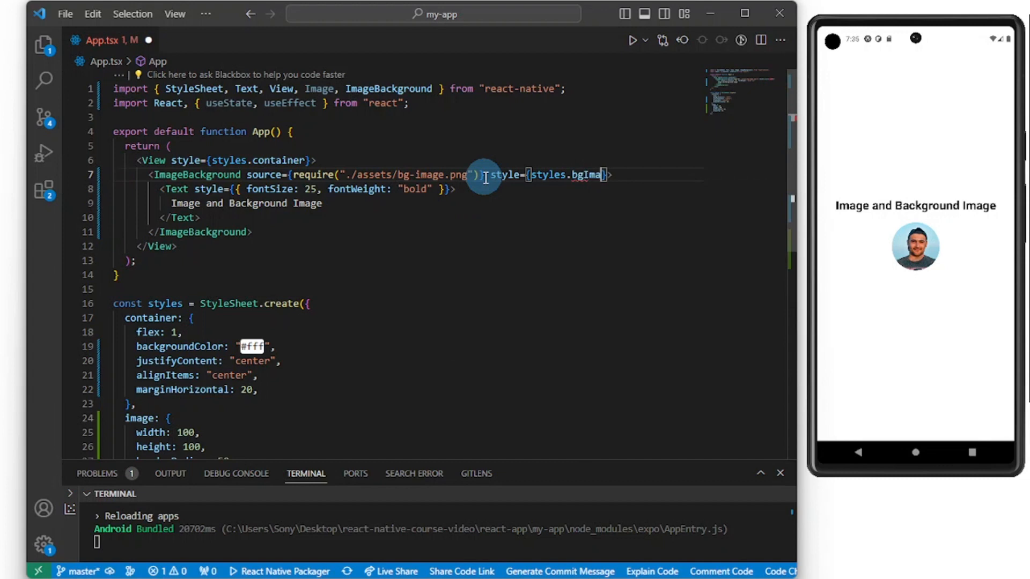
text(ge)
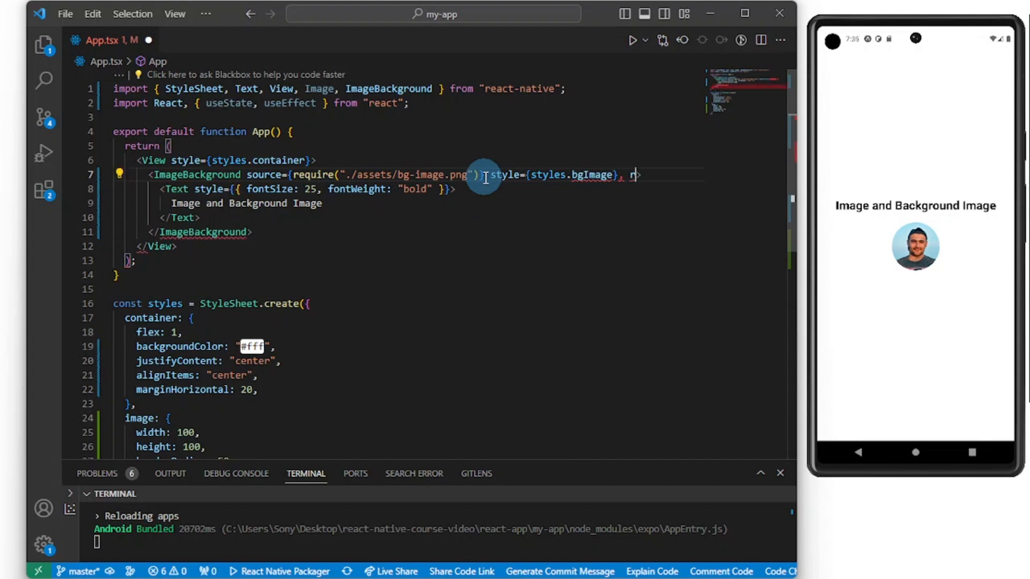
text(esizeMode=")
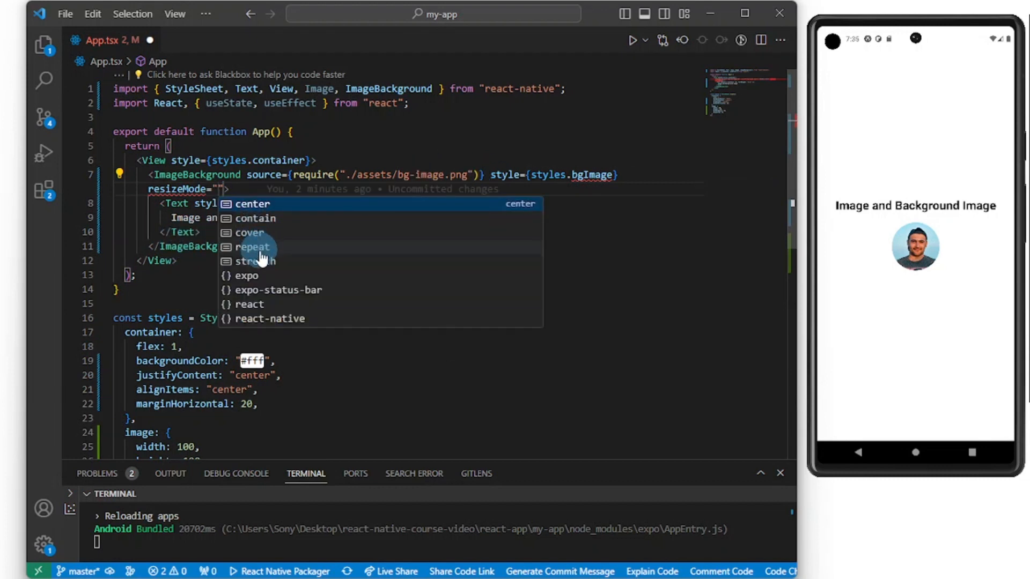
Pick "cover" from IntelliSense as the ImageBackground resizeMode.
click(251, 232)
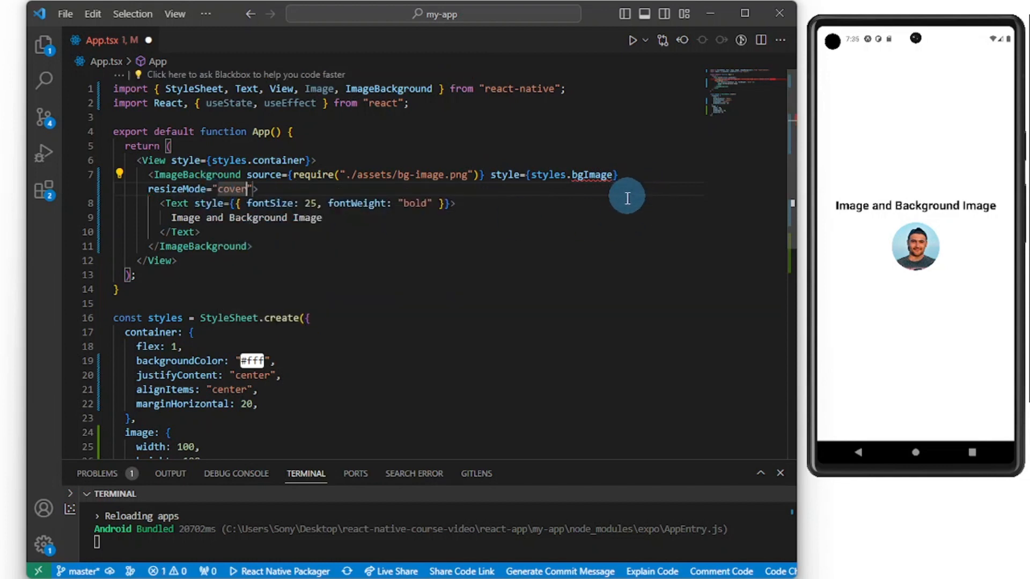
mouse_move(63, 383)
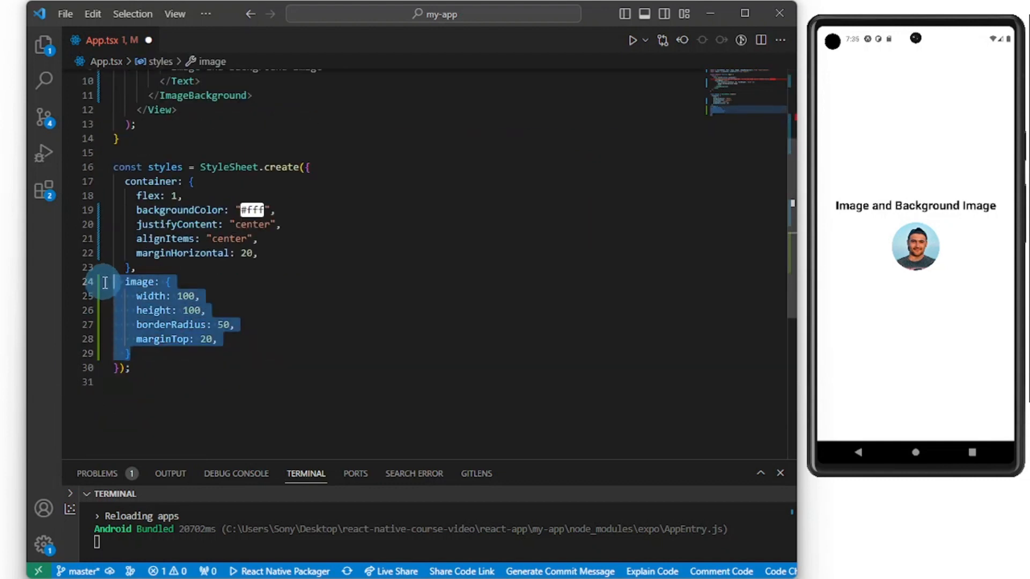
Comment out the image style and add bgImage: { flex: 1, width: "100%" } to StyleSheet.create.
key(ctrl+/)
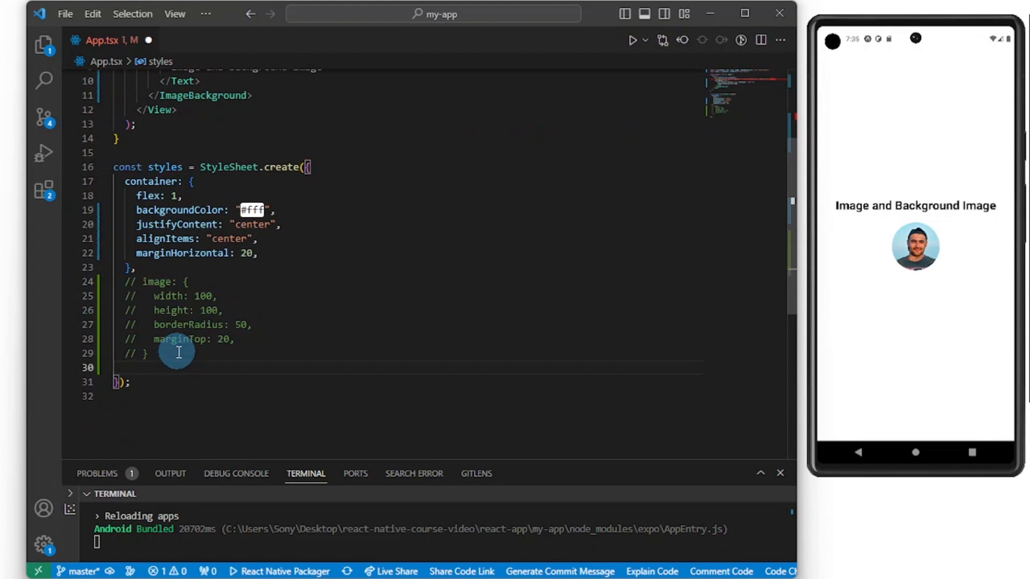
text(i)
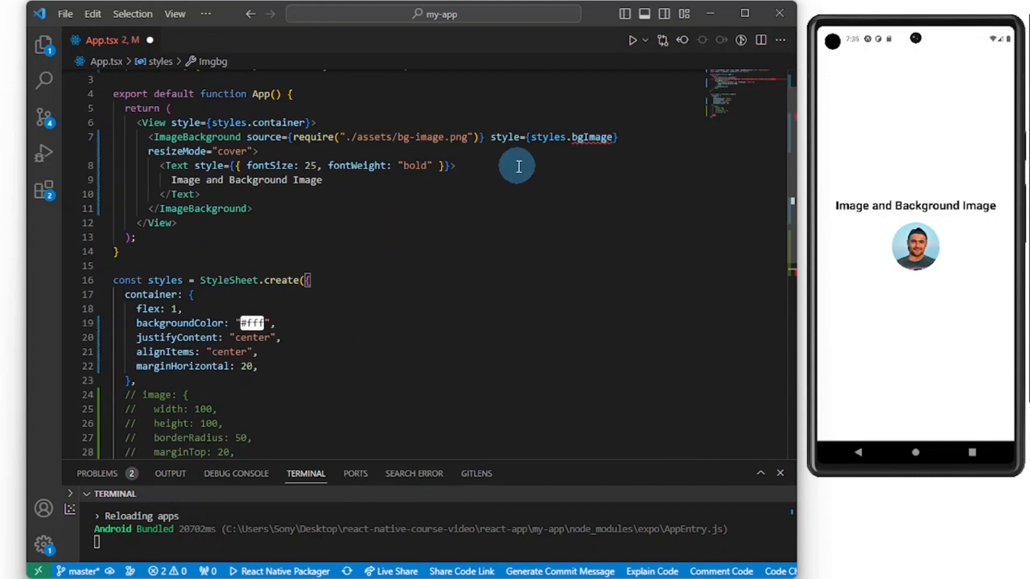
text(Imgbg)
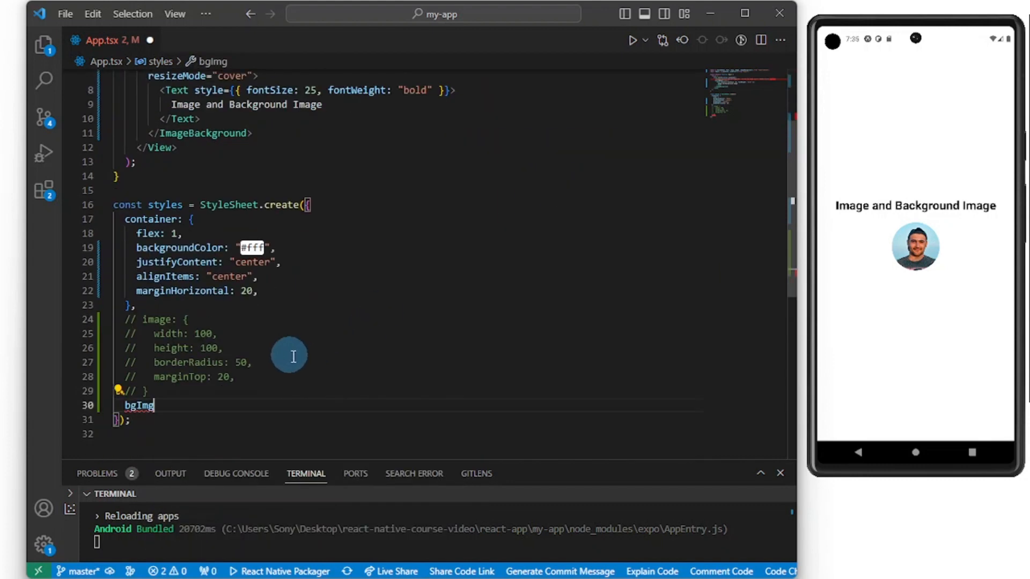
text(age)
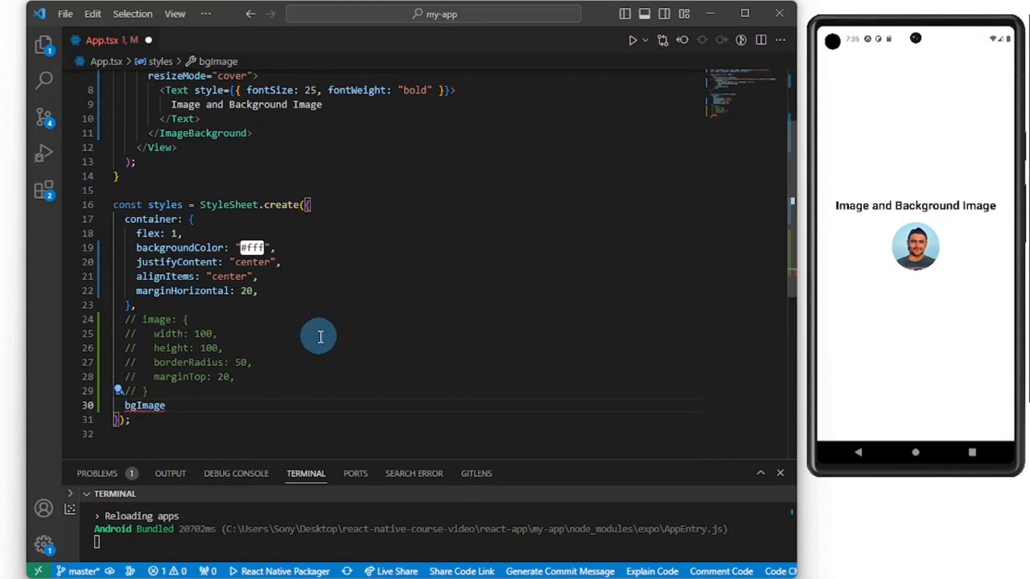
text(:{})
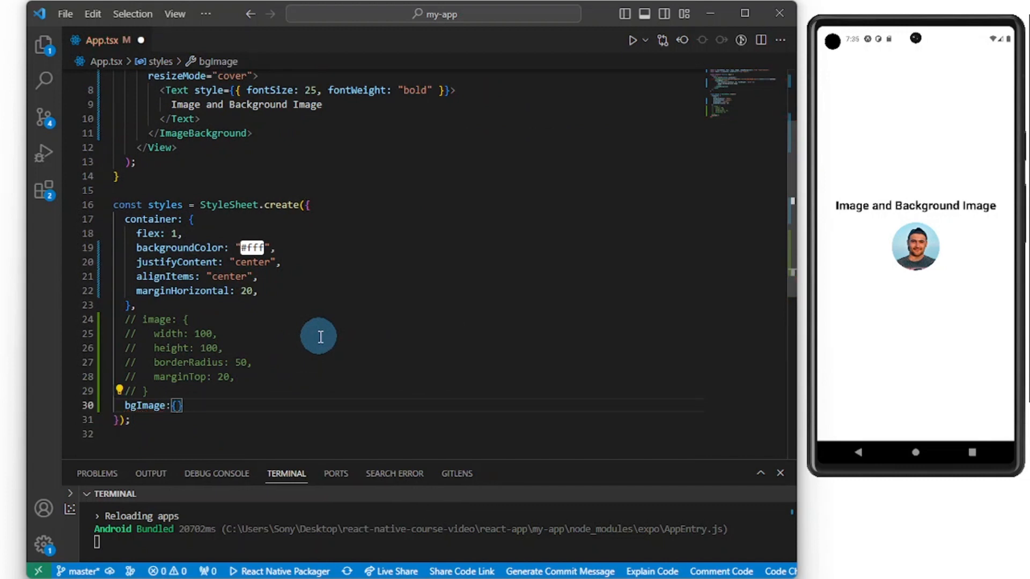
text(flex)
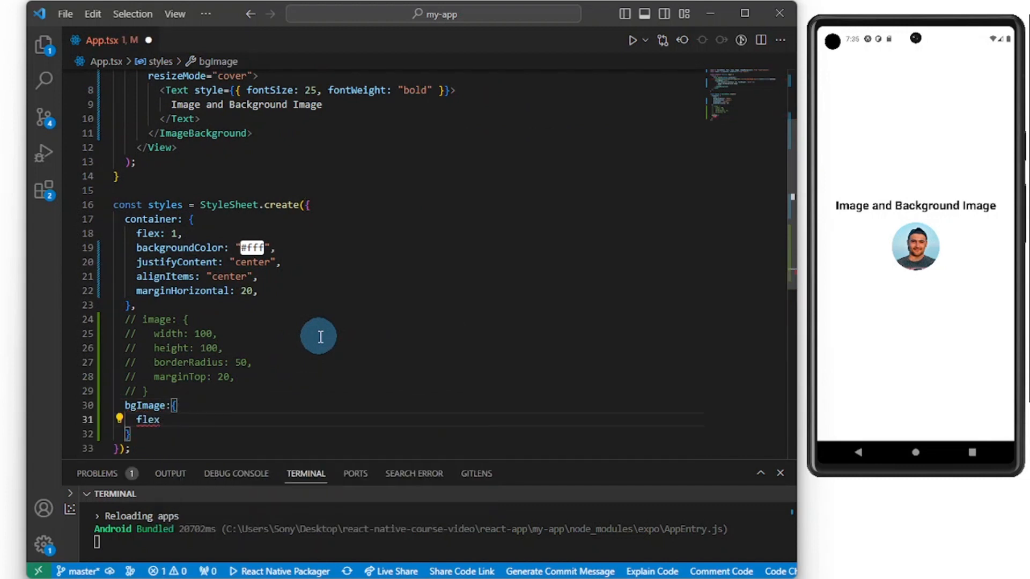
text(:)
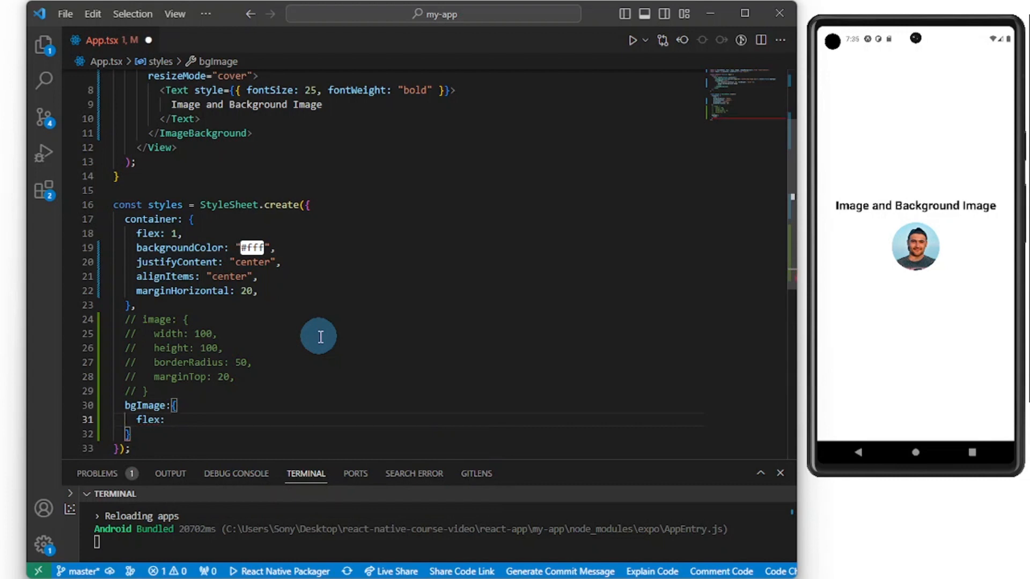
text(1,)
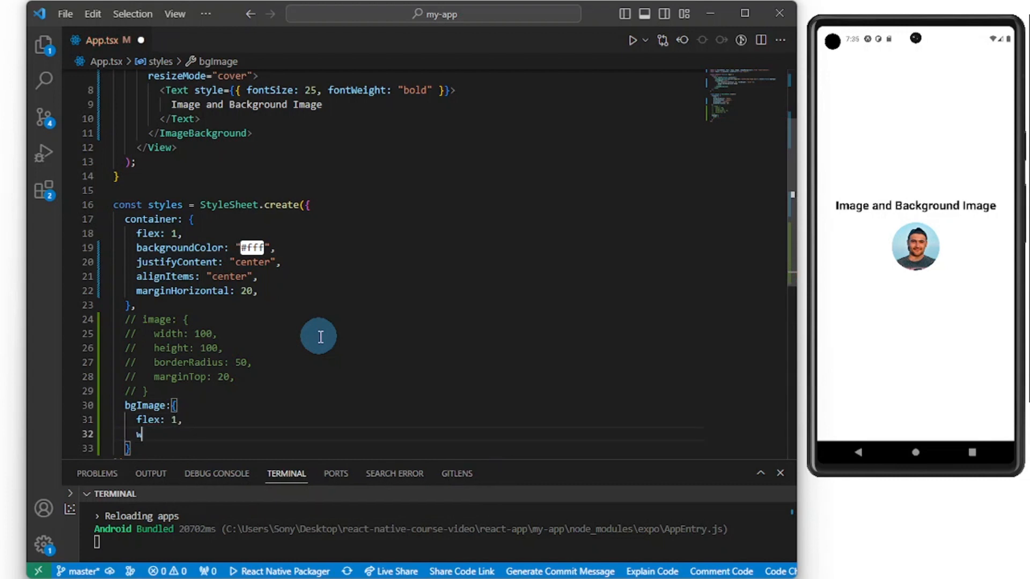
text(idth:)
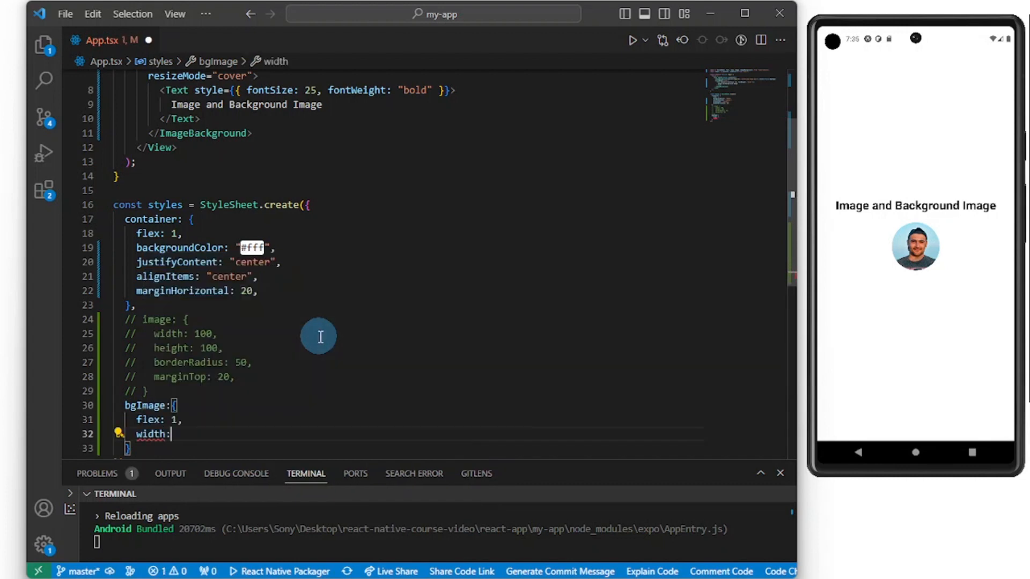
text("100%",)
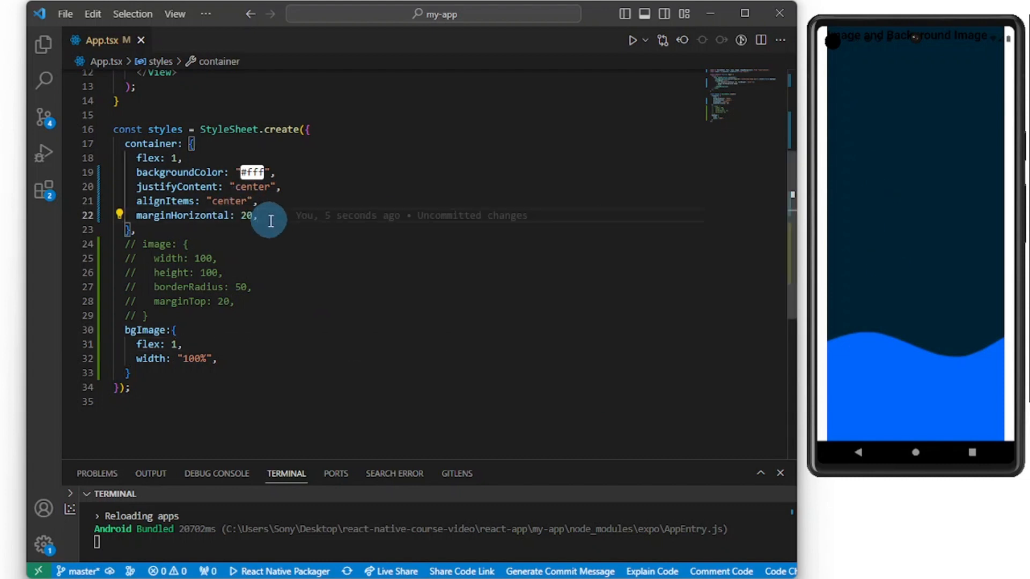
Comment out marginHorizontal: 20 in the container style.
key(ctrl+/)
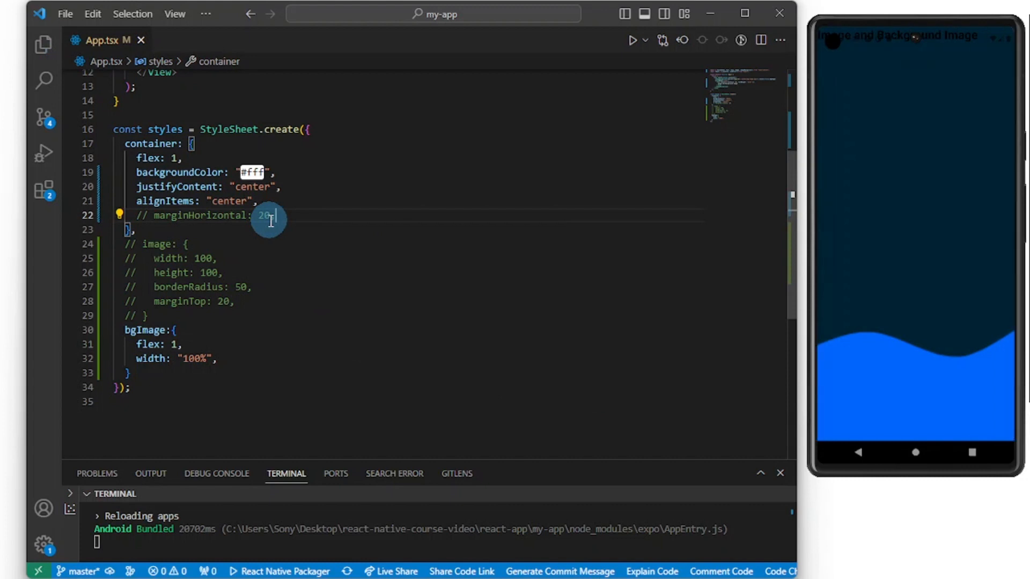
mouse_move(357, 392)
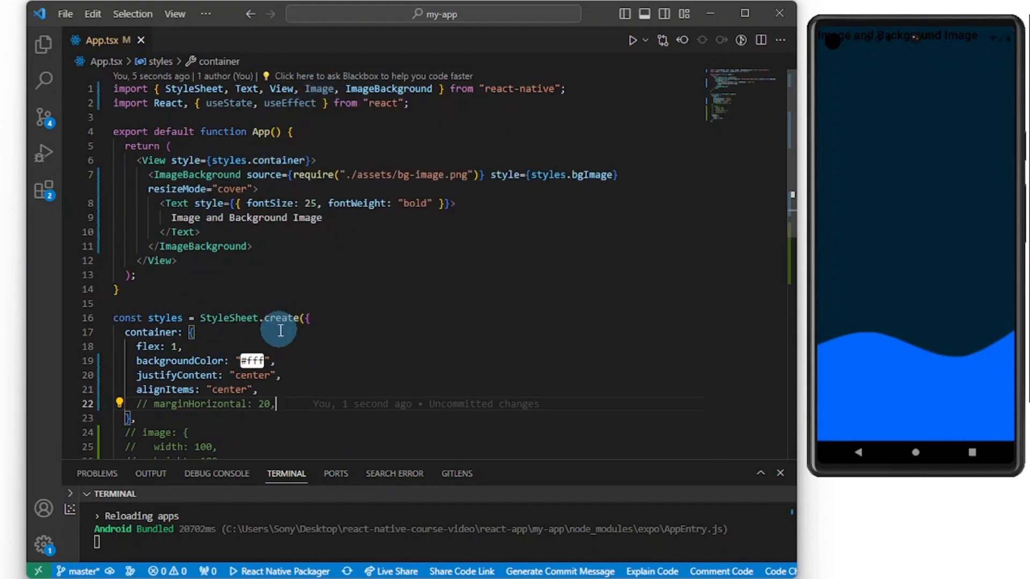
mouse_move(322, 129)
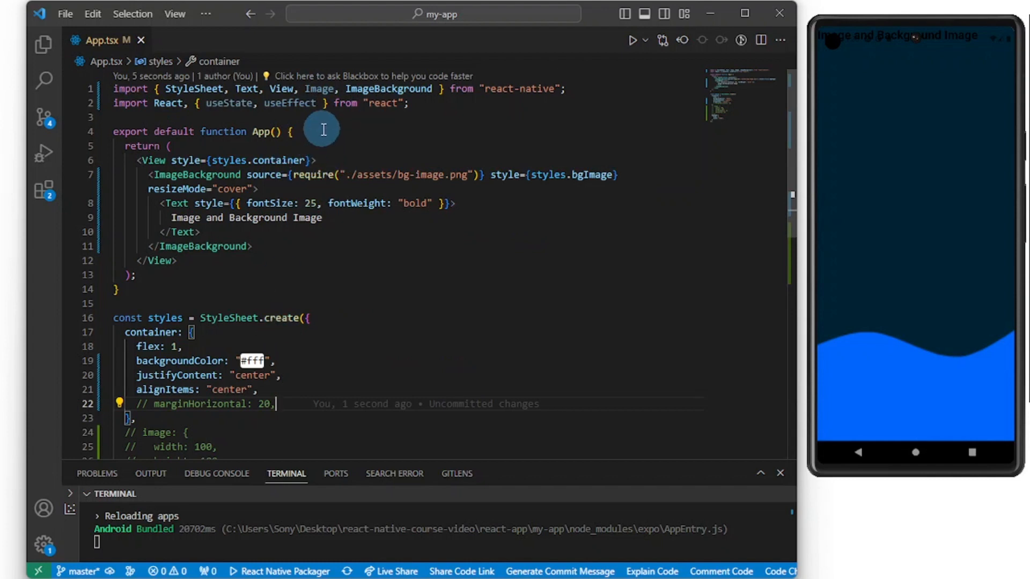
Type const uri at the top of App() with a placeholder string value.
text(const)
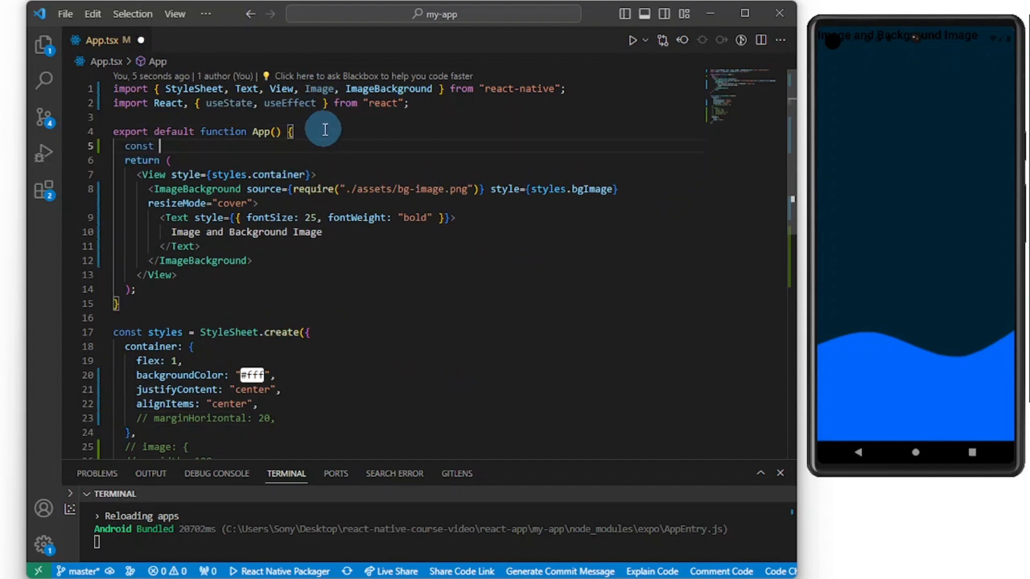
text(uri =)
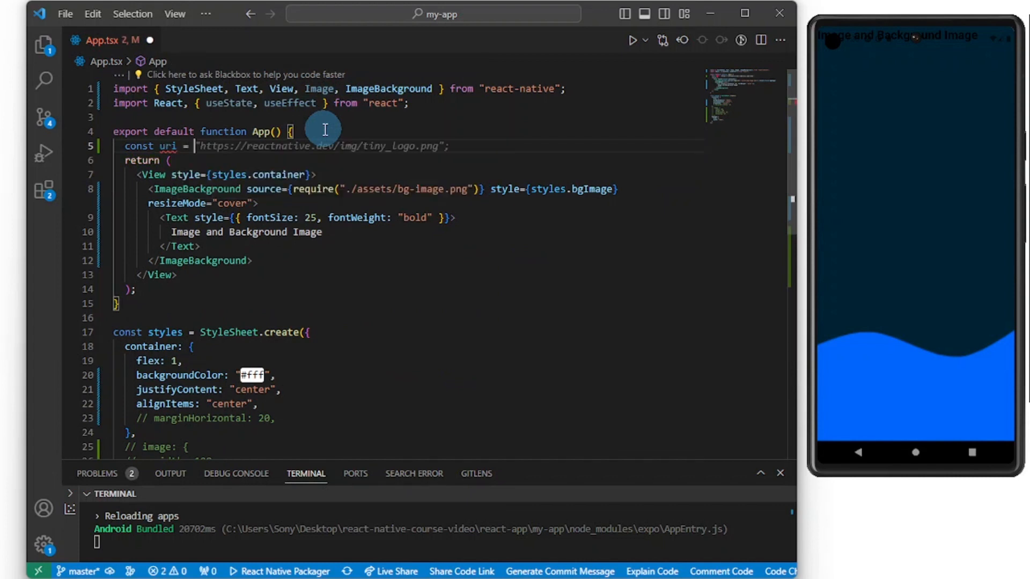
text(dkfkakf"})
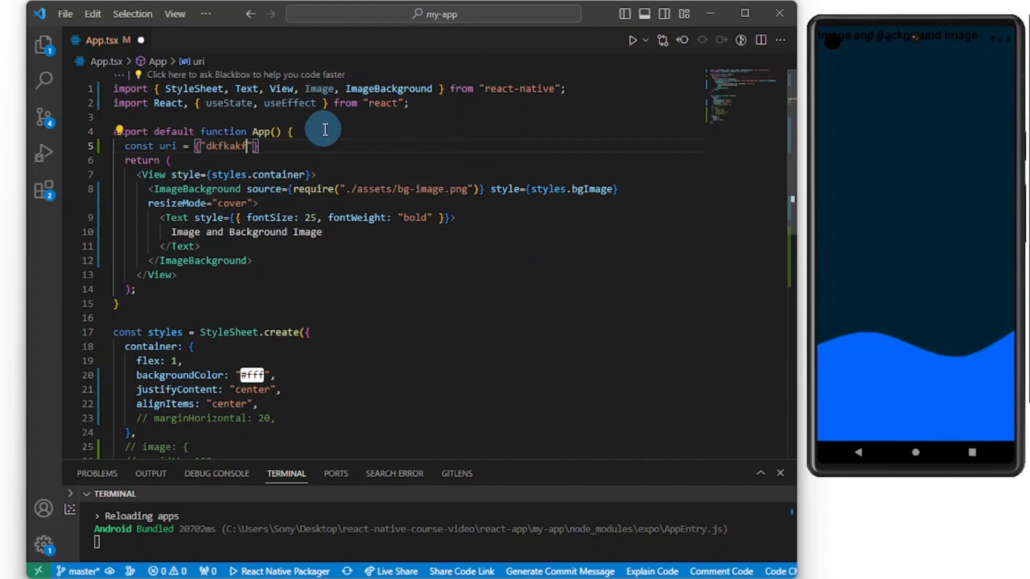